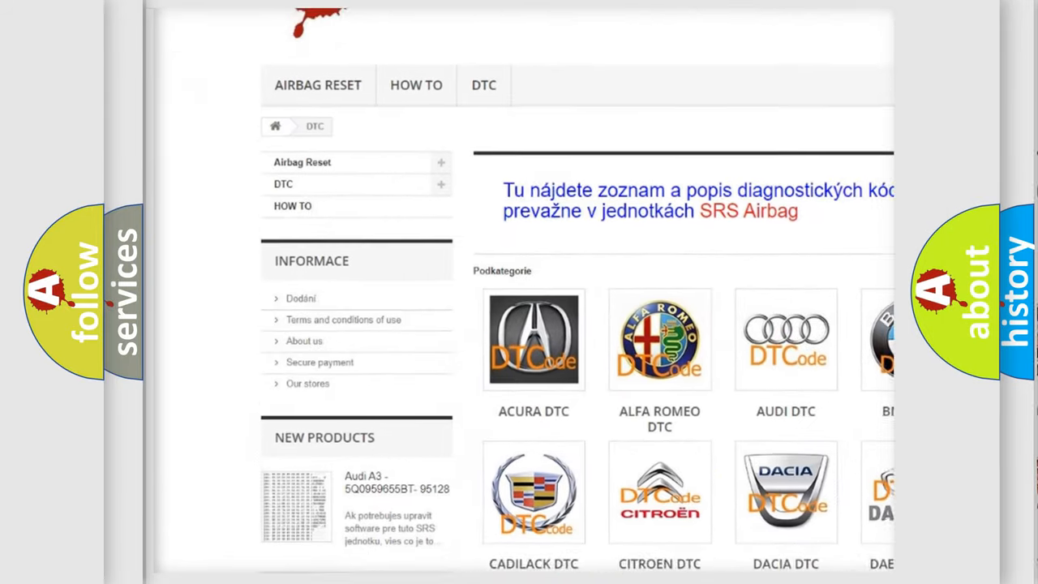
scroll("down", 3)
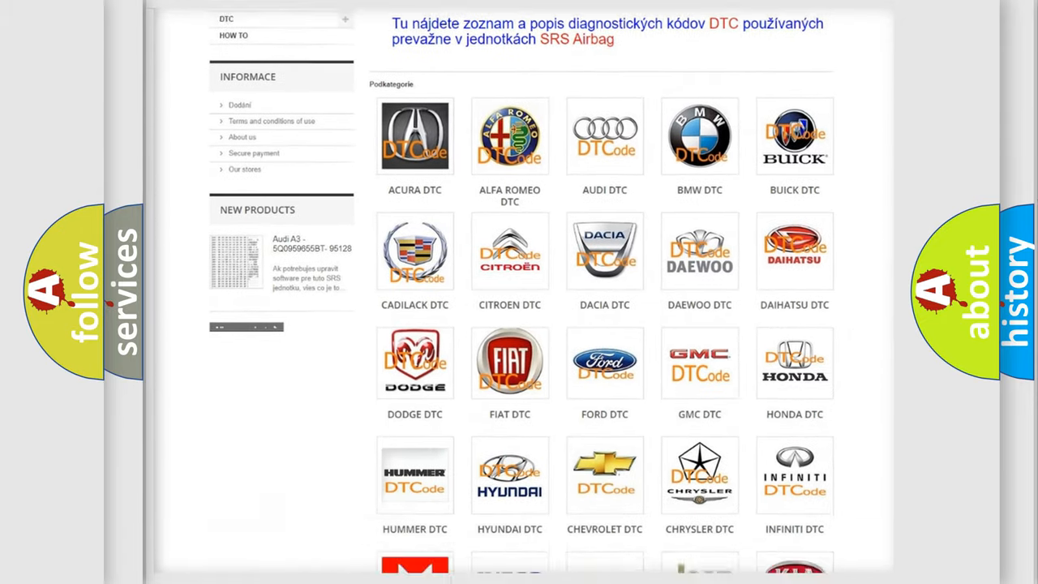
scroll("down", 3)
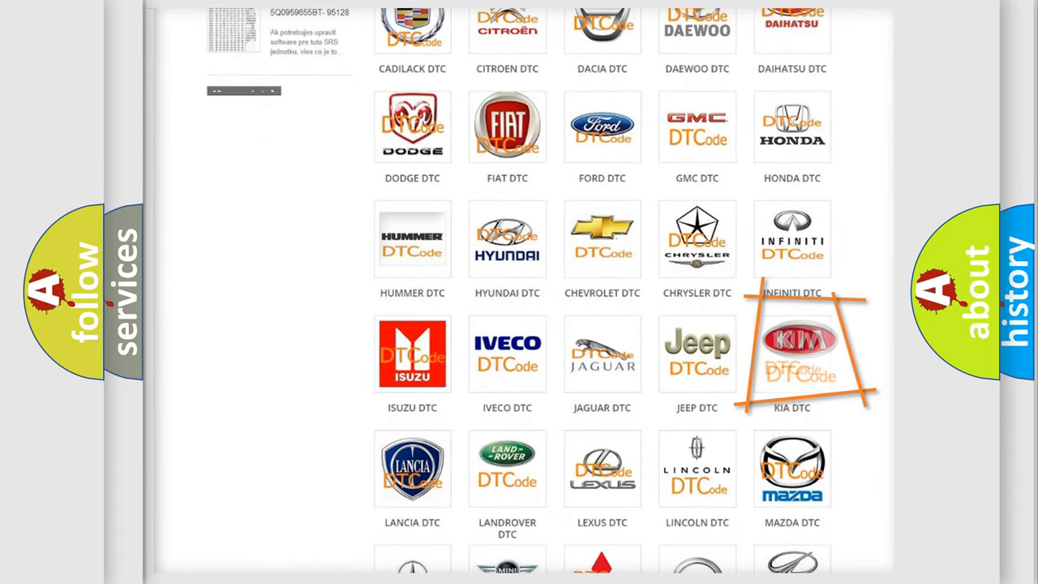